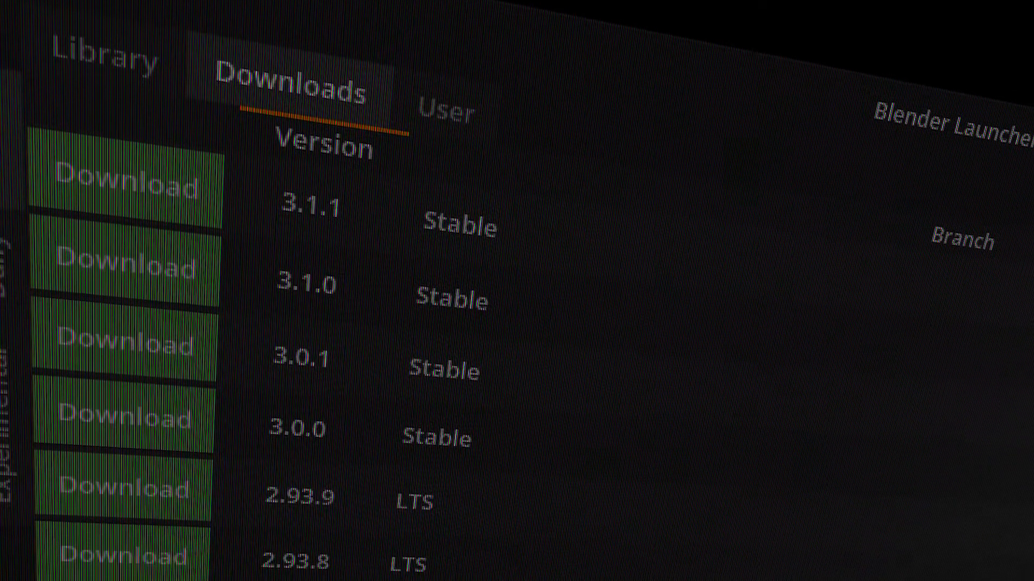
# Step: Grant Program Files access and bring up the Blender Launcher v1.14.1 GitHub release downloads
pyautogui.scroll(-3)
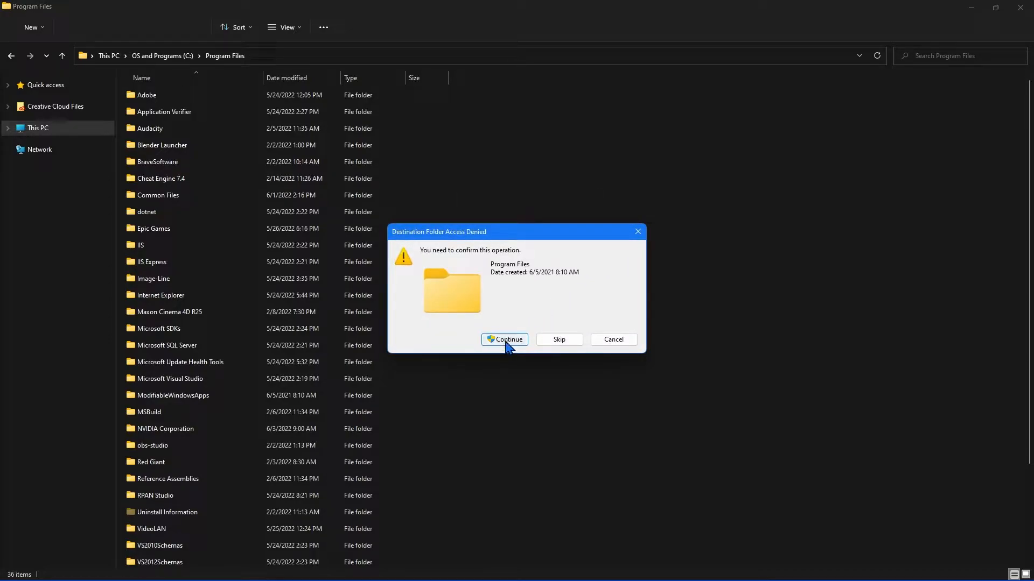
pyautogui.click(507, 340)
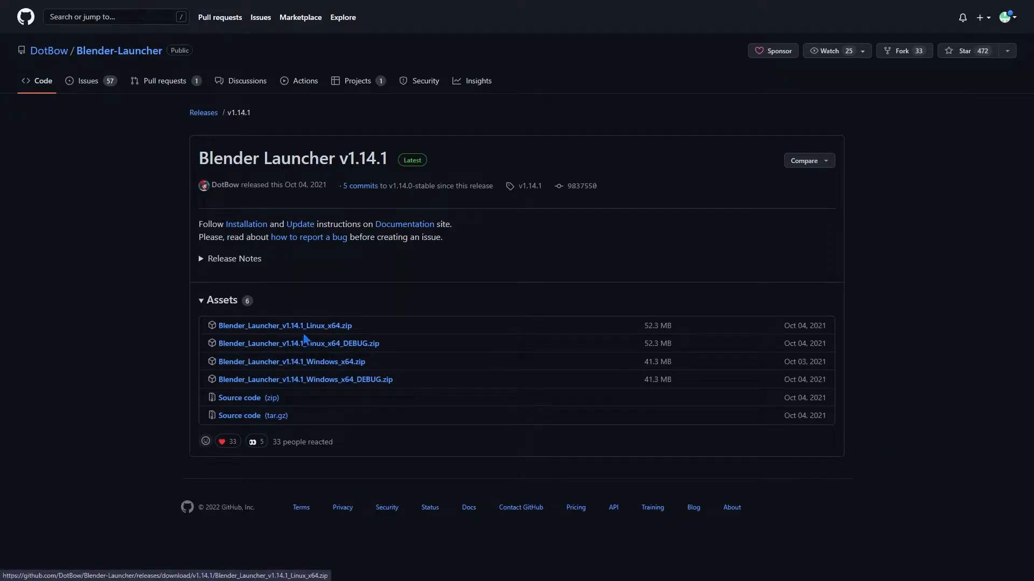
# Step: Save the v1.14.1 Windows_x64.zip into C:\Program Files\Blender Launcher
pyautogui.click(292, 361)
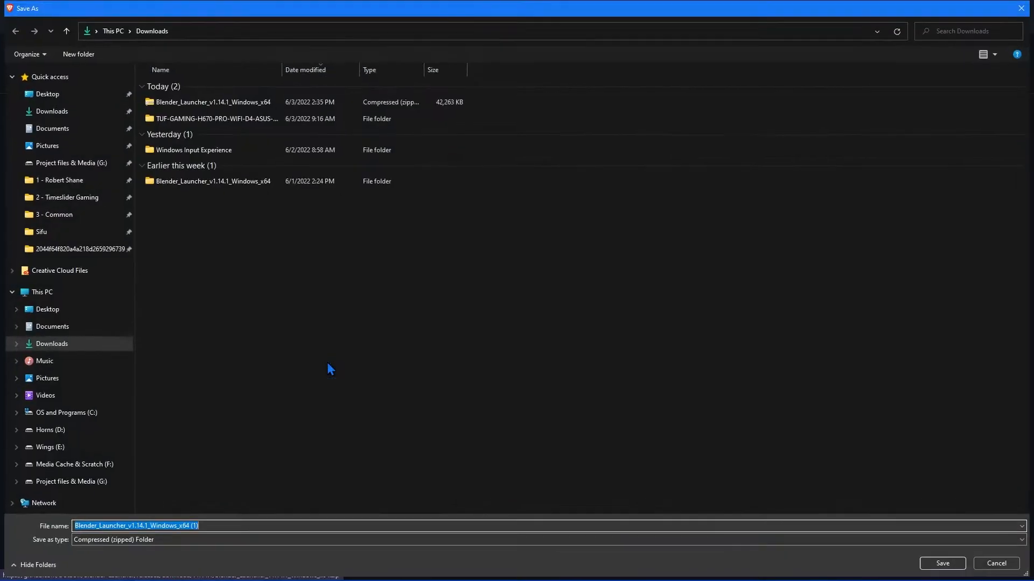
pyautogui.click(66, 412)
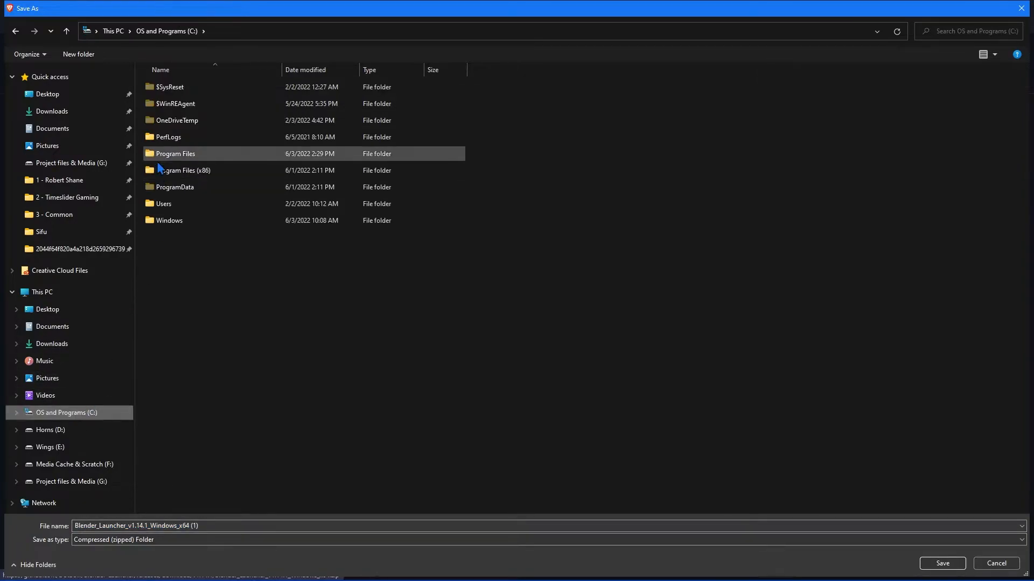
pyautogui.doubleClick(173, 153)
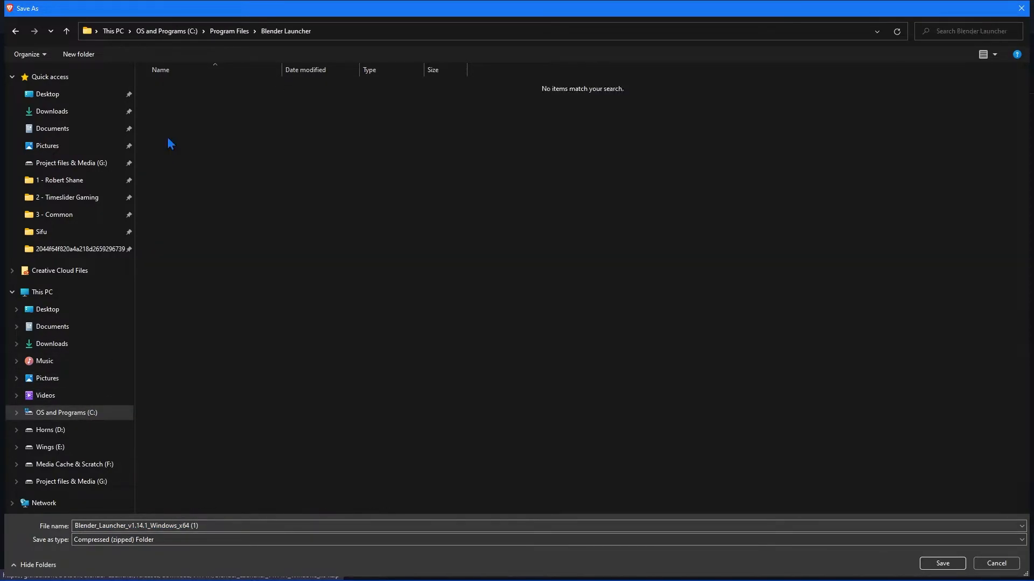
pyautogui.click(941, 563)
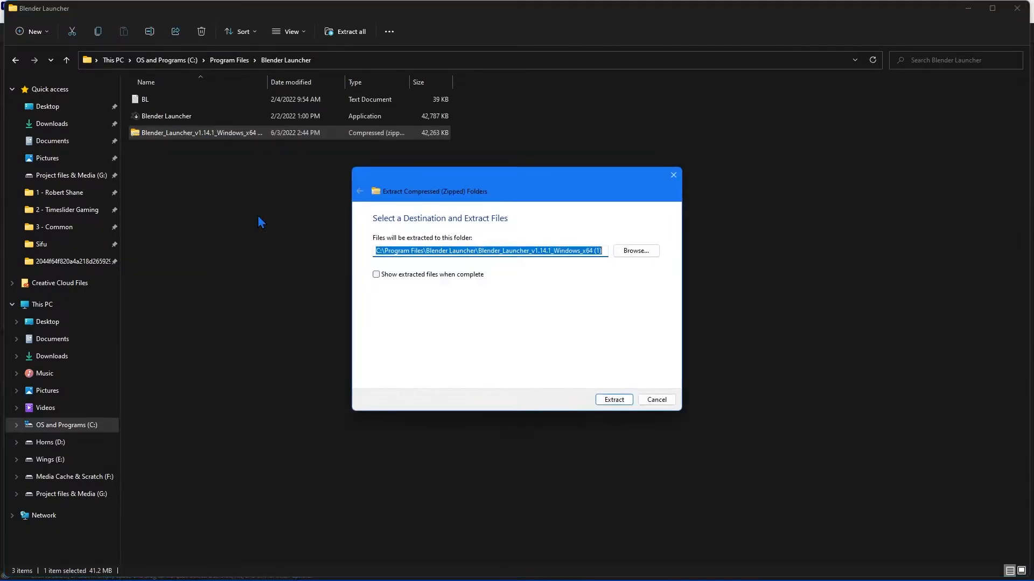
pyautogui.moveTo(556, 279)
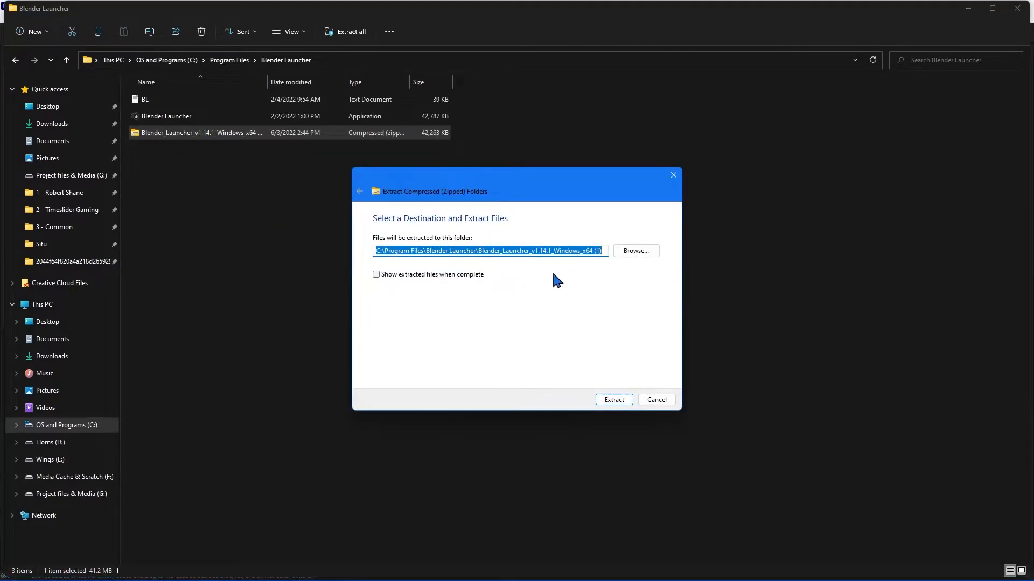
# Step: Extract the v1.14.1 zip and pin the Blender Launcher app to the taskbar
pyautogui.click(612, 399)
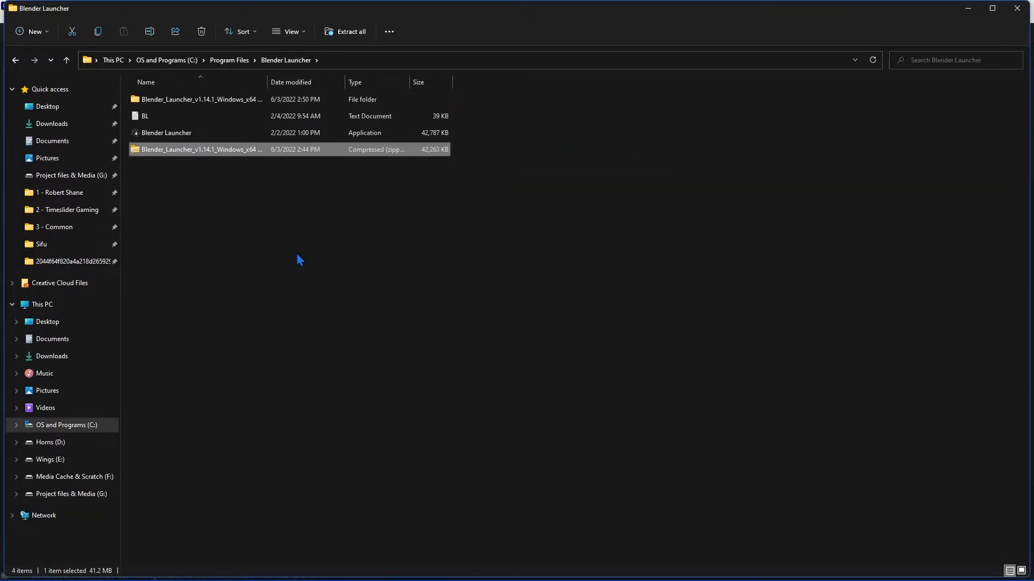
pyautogui.moveTo(162, 156)
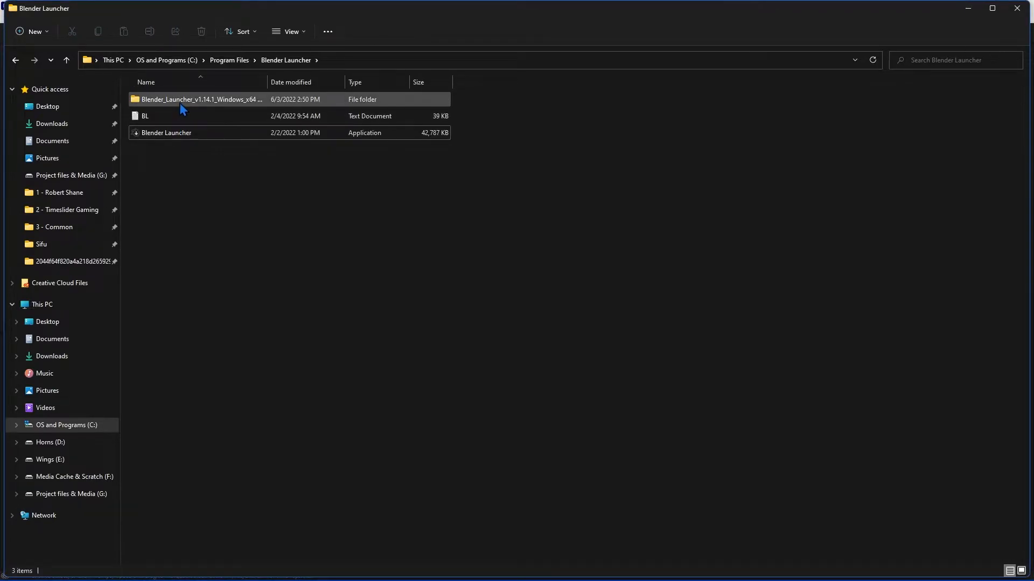
pyautogui.rightClick(165, 99)
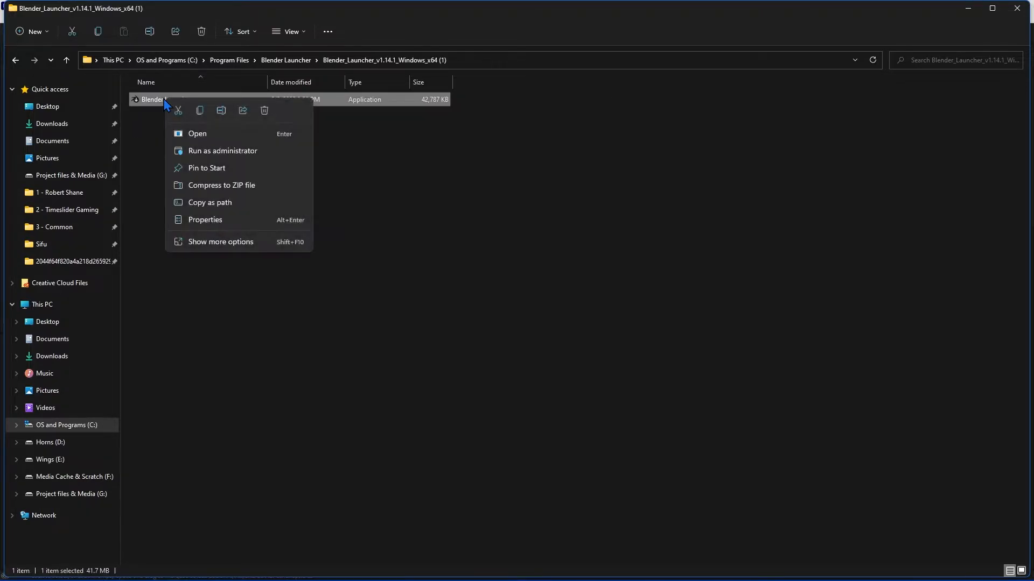
pyautogui.click(220, 241)
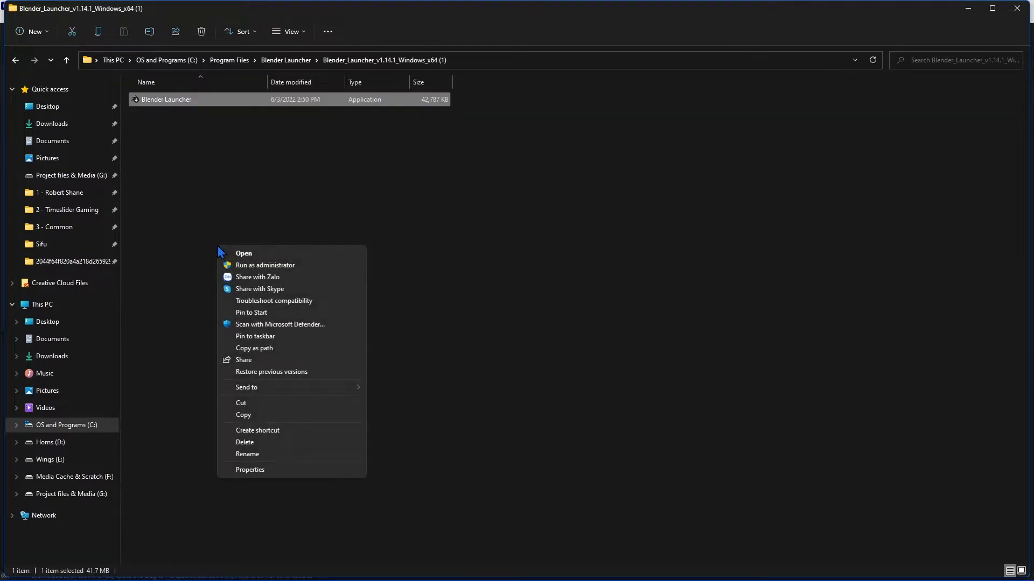
pyautogui.moveTo(261, 343)
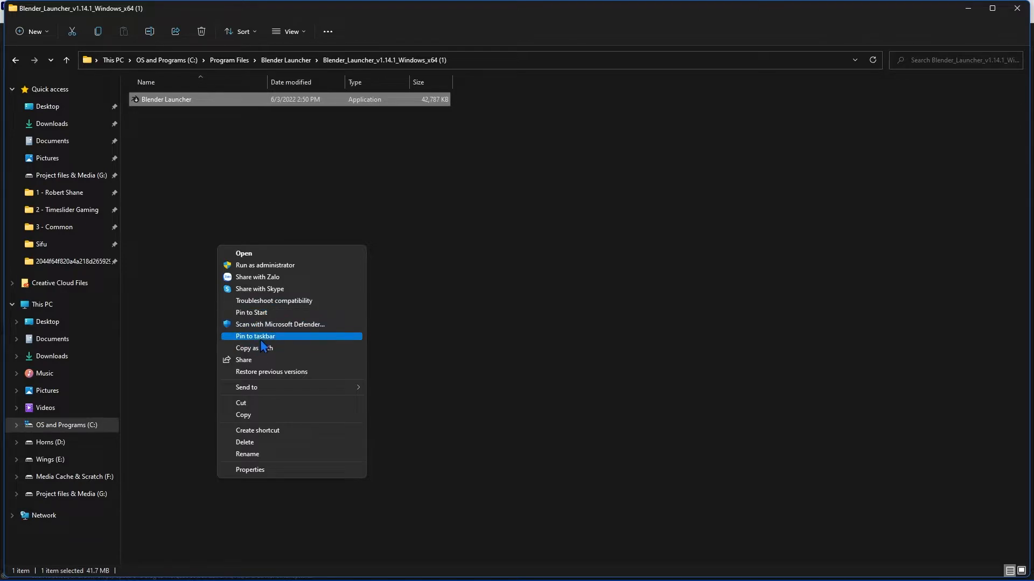
pyautogui.click(243, 253)
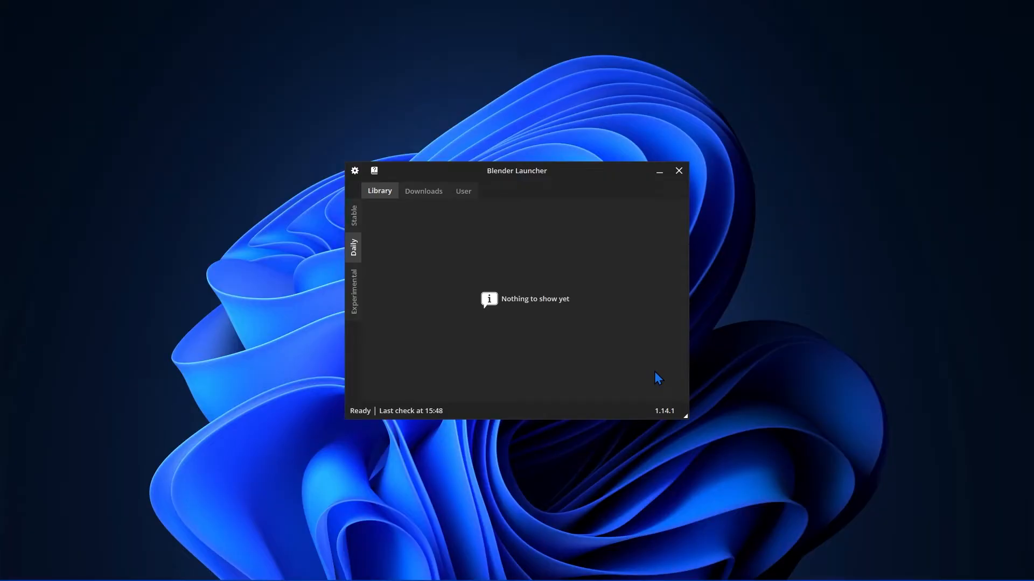
pyautogui.moveTo(167, 342)
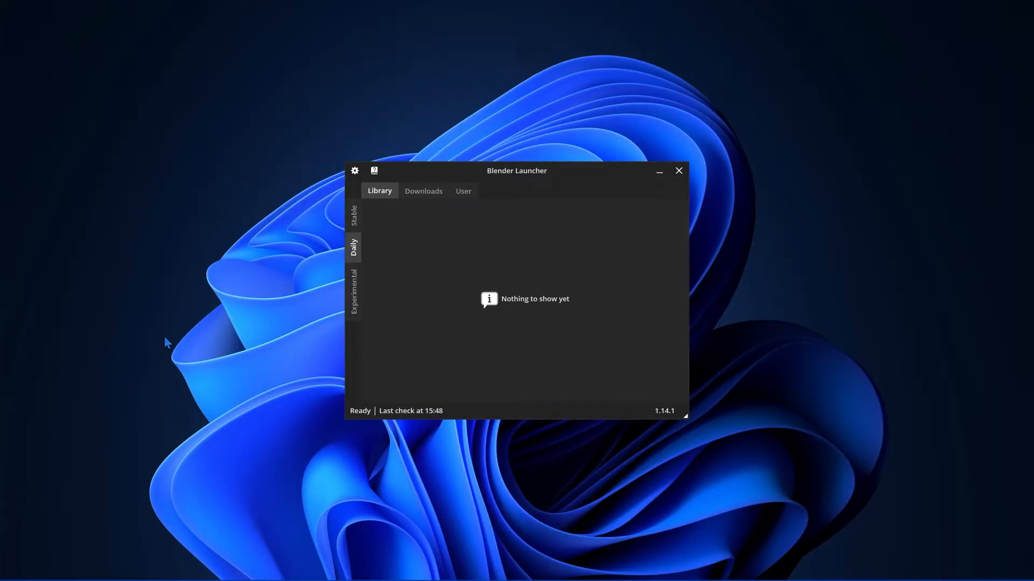
pyautogui.moveTo(844, 111)
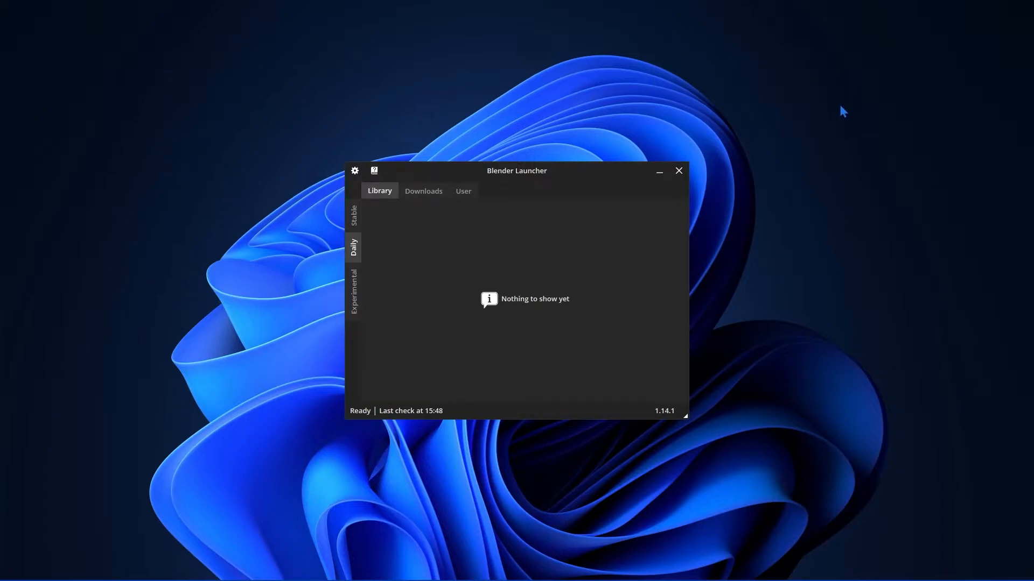
pyautogui.moveTo(640, 479)
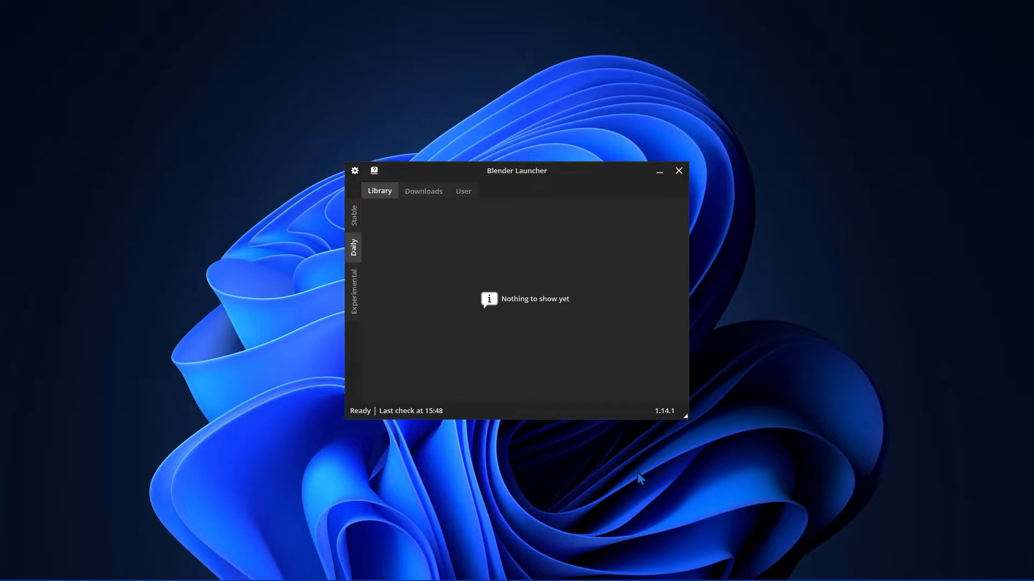
pyautogui.moveTo(784, 277)
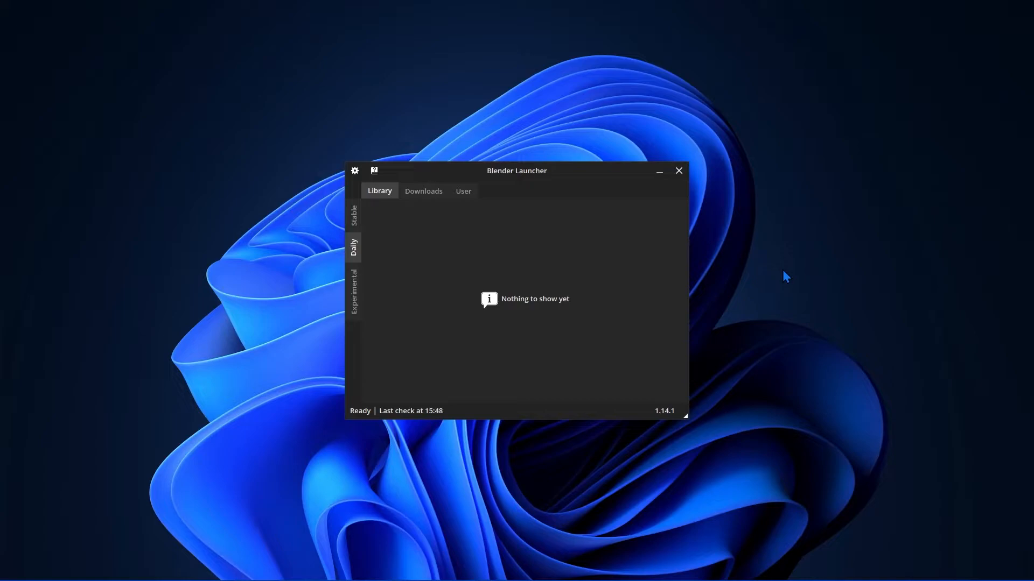
pyautogui.moveTo(488, 318)
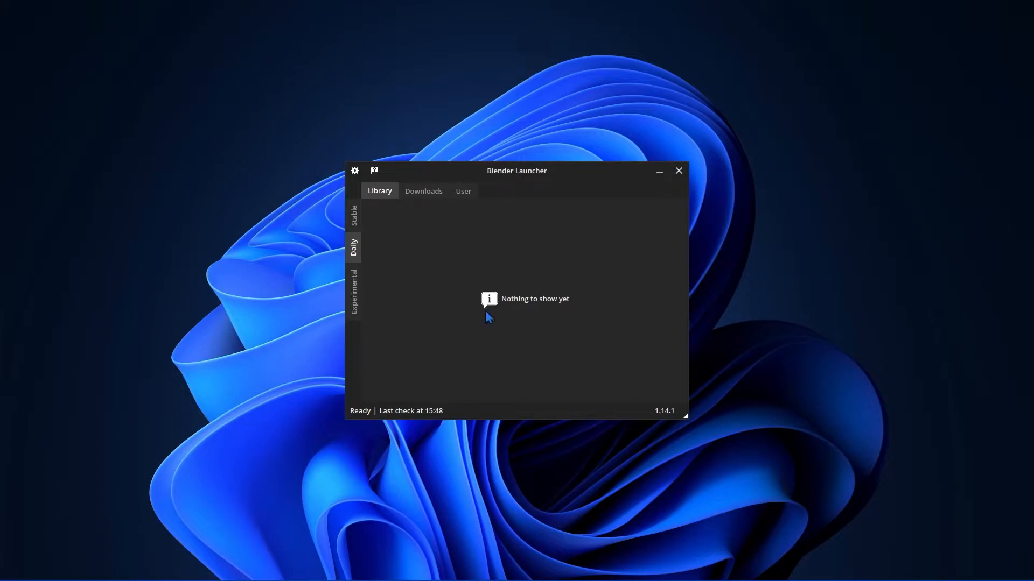
pyautogui.moveTo(419, 226)
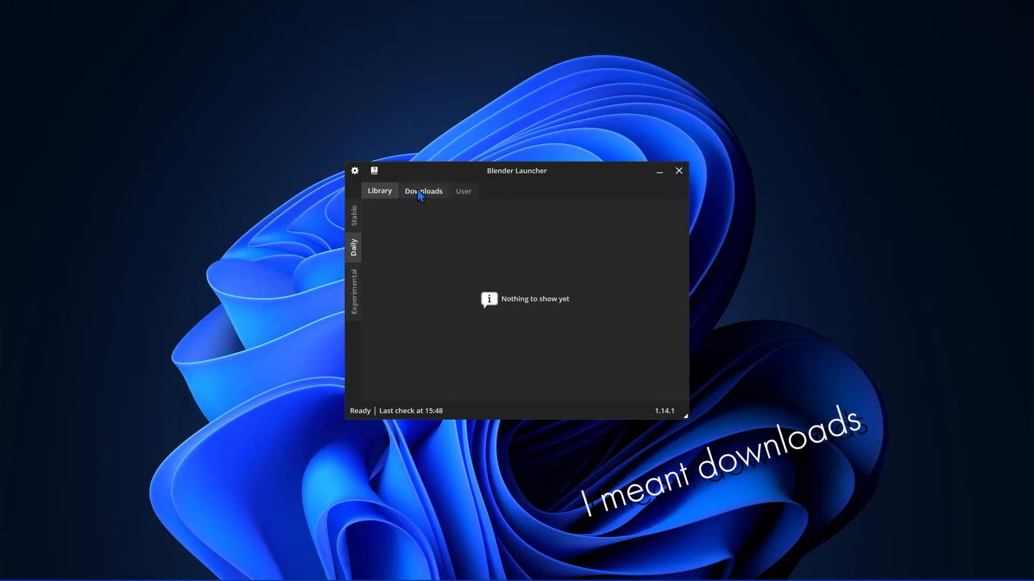
# Step: View installed Stable builds in the Library, then scroll through the downloadable stable builds
pyautogui.click(379, 191)
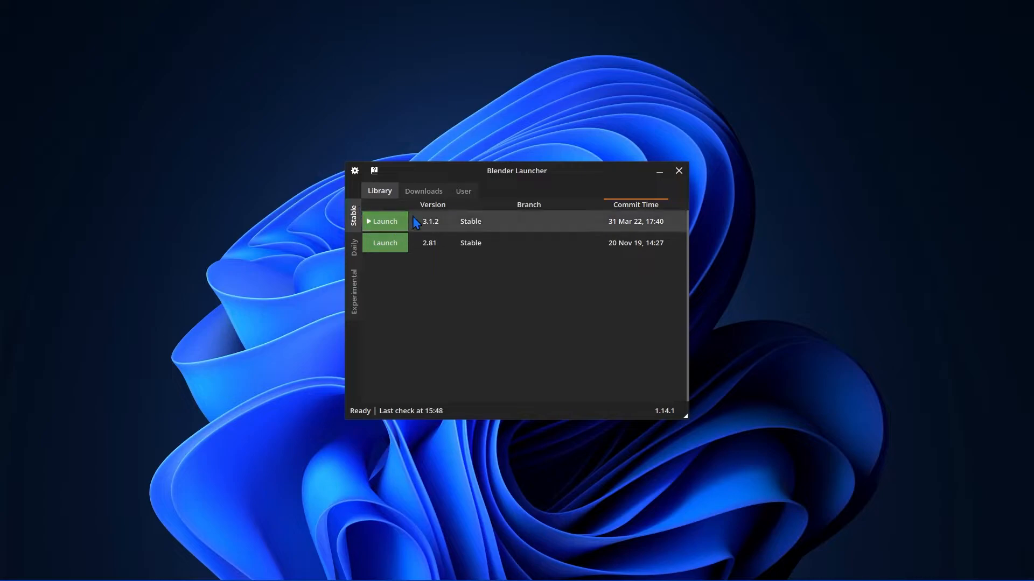
pyautogui.click(423, 191)
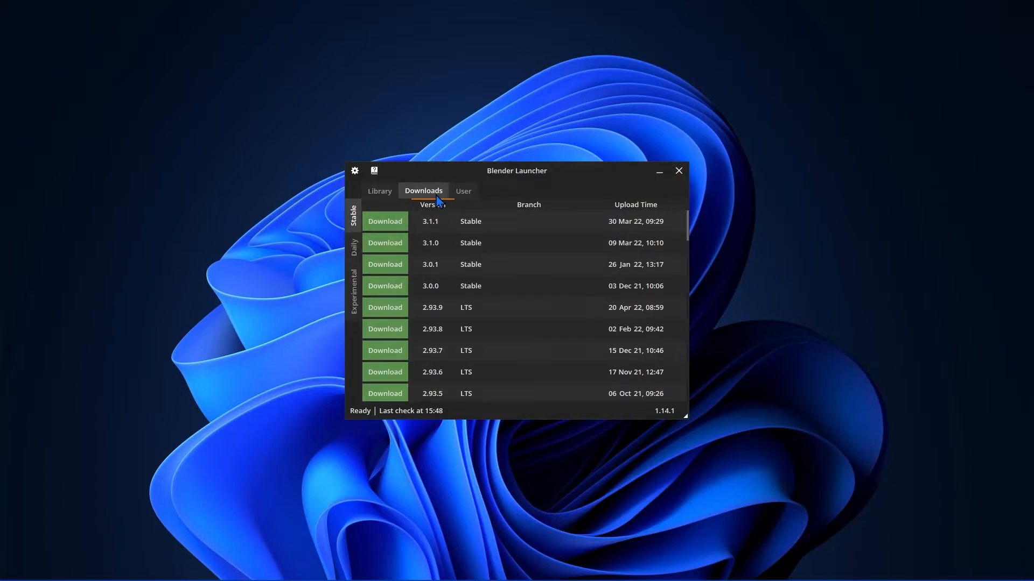
pyautogui.scroll(-3)
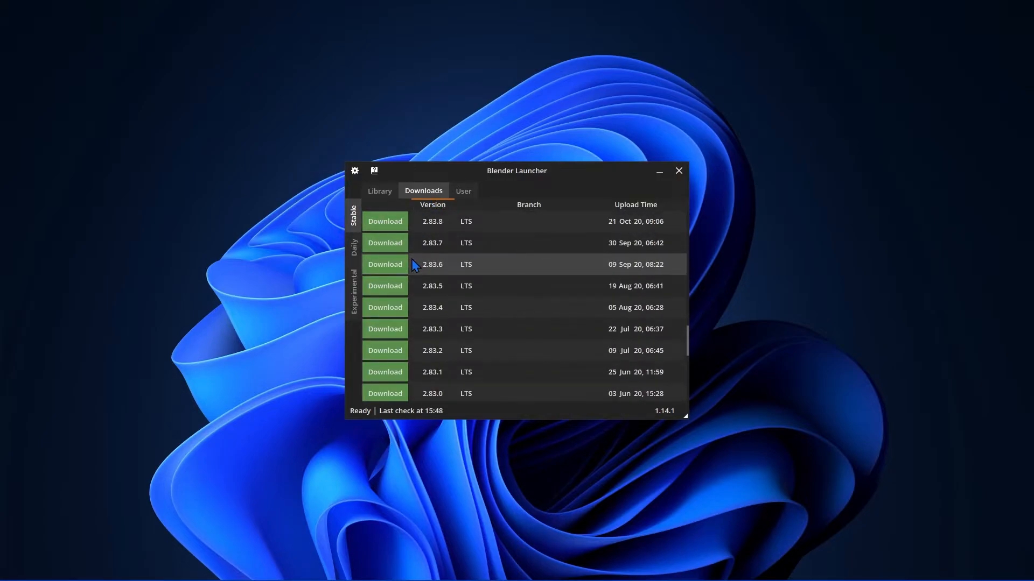
pyautogui.scroll(3)
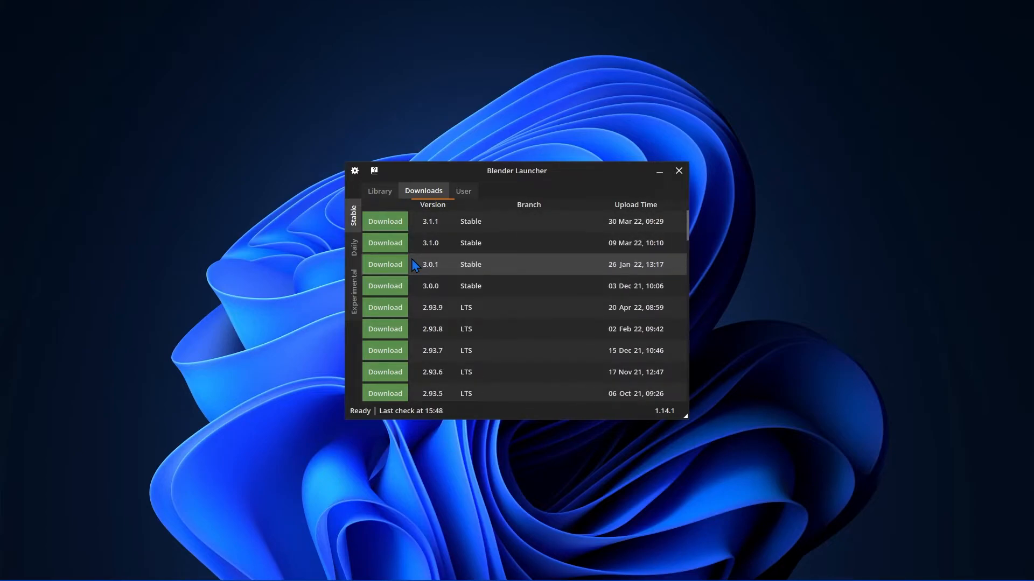
pyautogui.moveTo(635, 323)
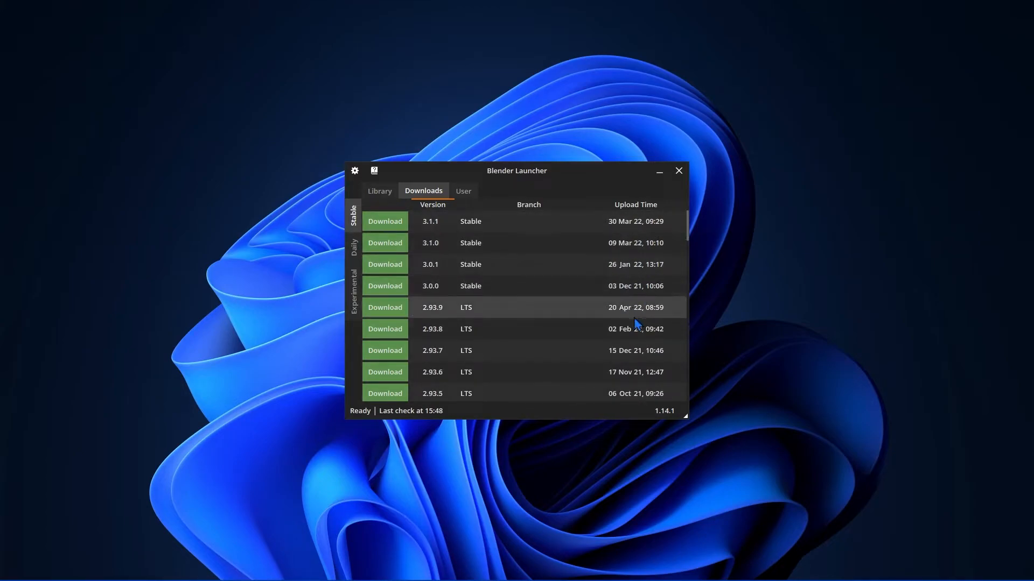
pyautogui.moveTo(429, 415)
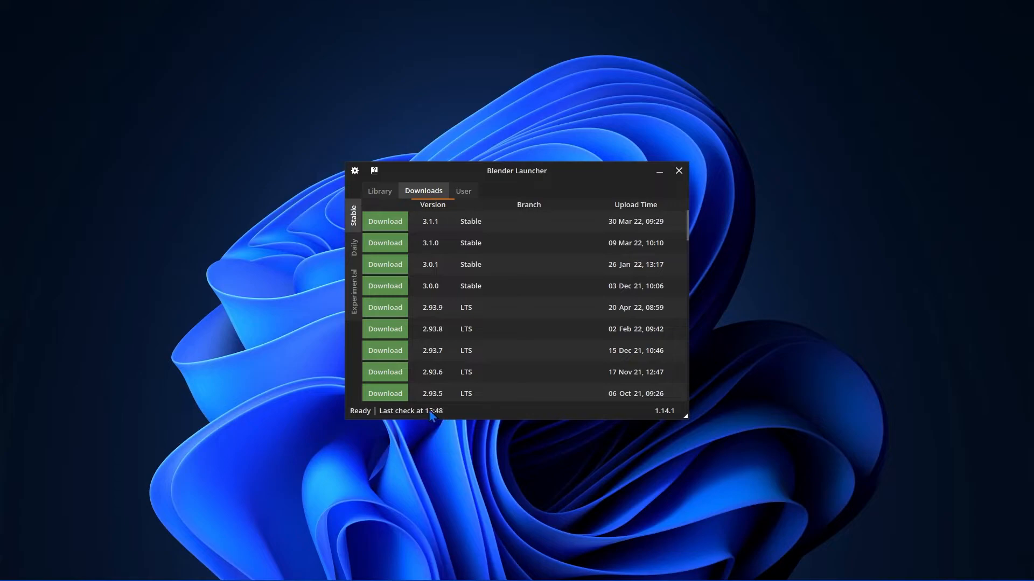
pyautogui.moveTo(541, 299)
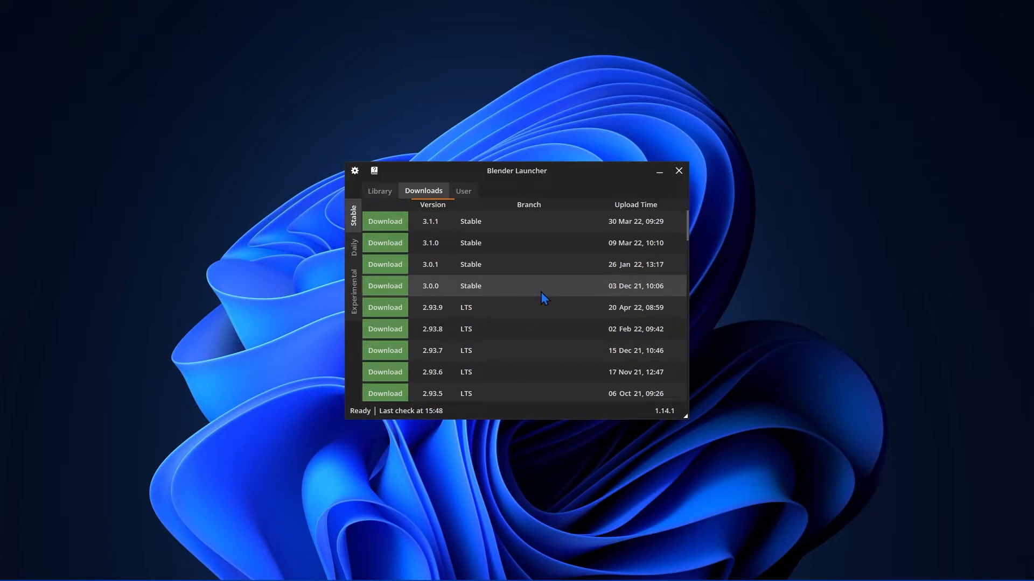
pyautogui.moveTo(468, 311)
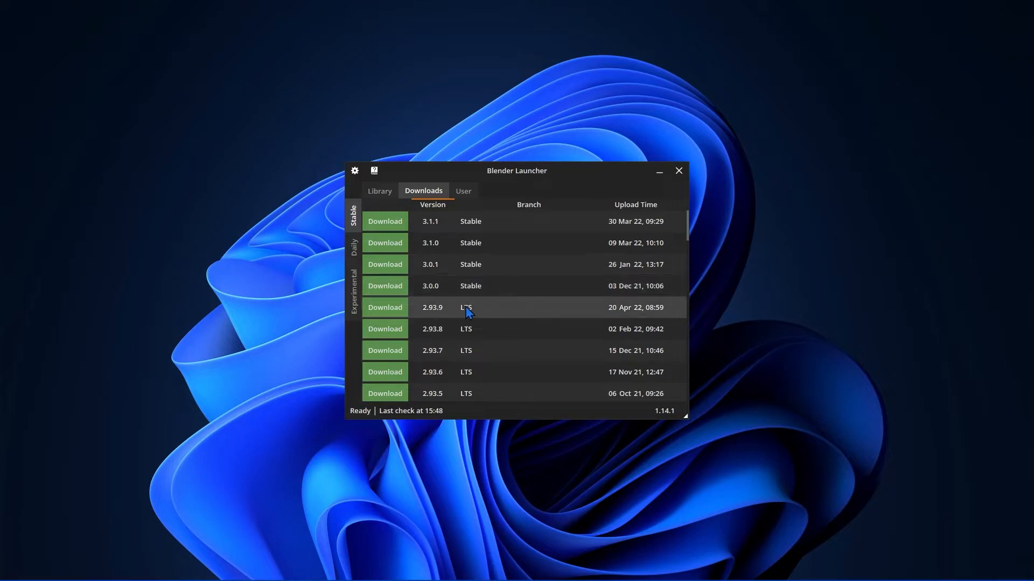
pyautogui.moveTo(354, 227)
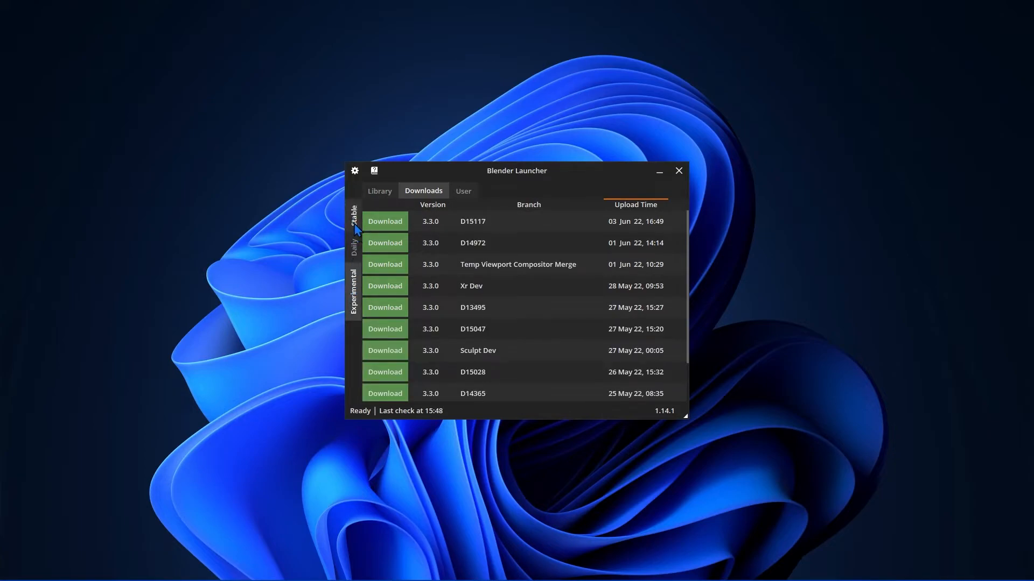
# Step: Browse the Daily, Stable and Experimental download lists, then the Library's installed stable builds
pyautogui.click(354, 214)
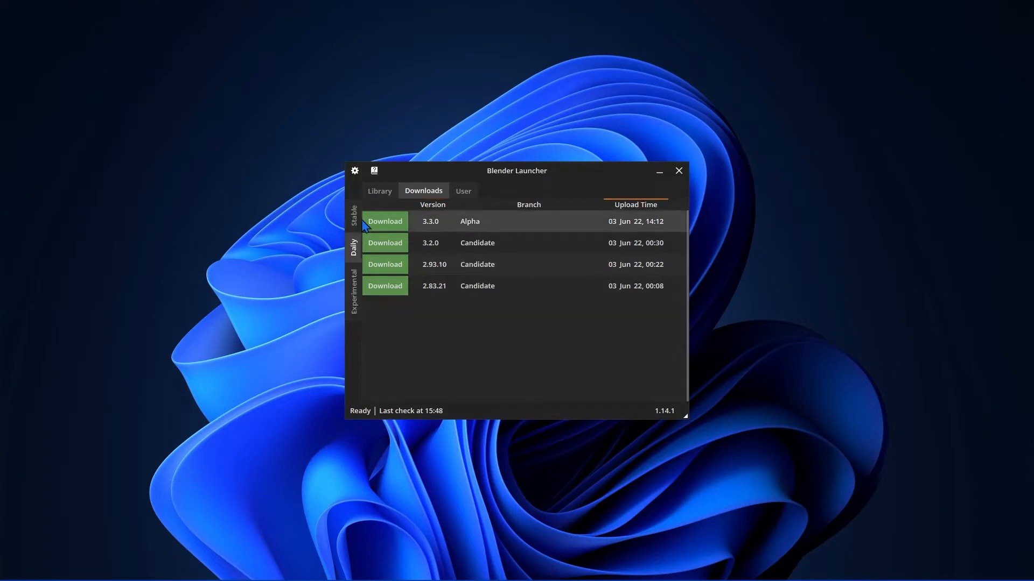
pyautogui.click(355, 214)
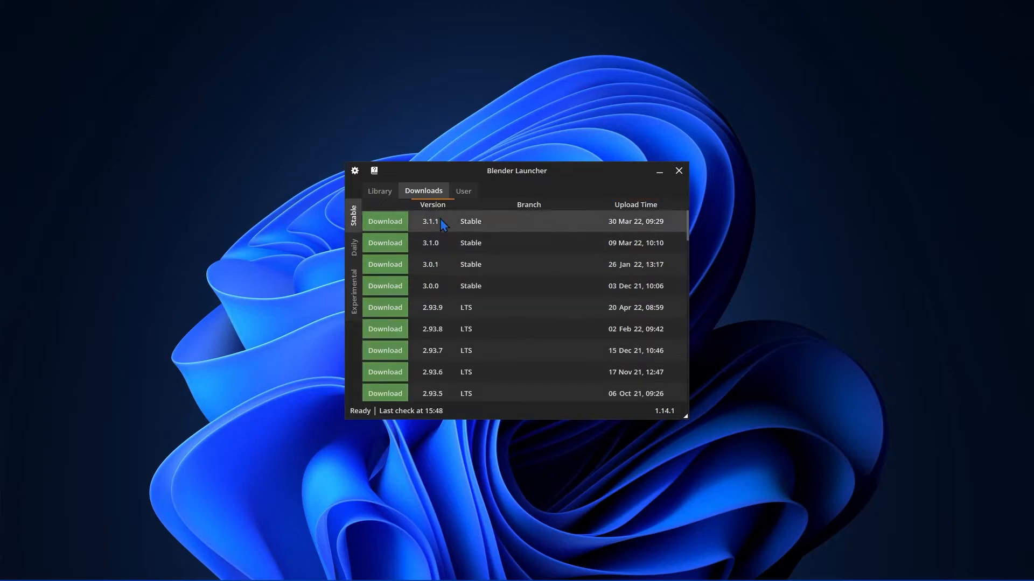
pyautogui.click(355, 252)
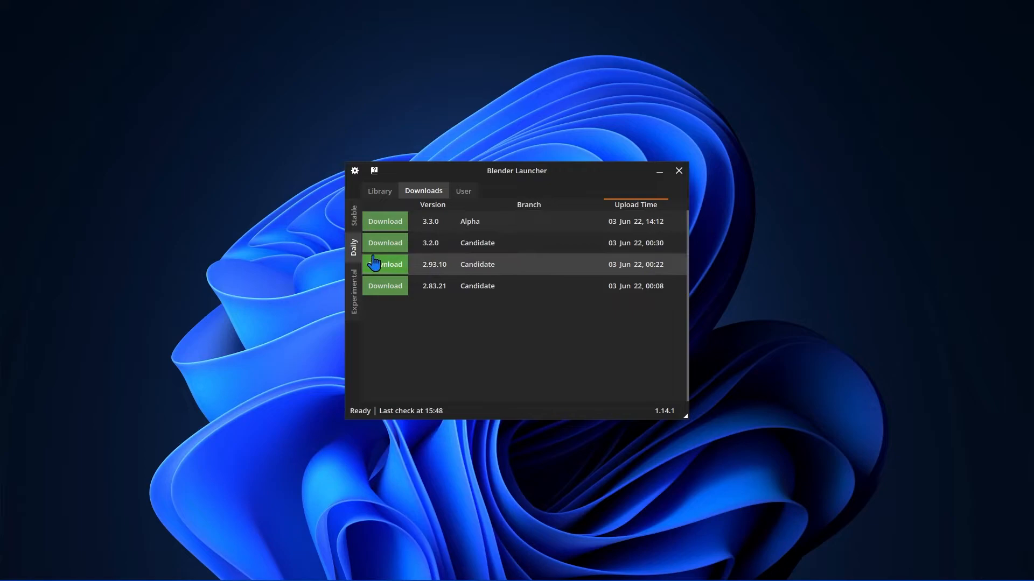
pyautogui.click(354, 287)
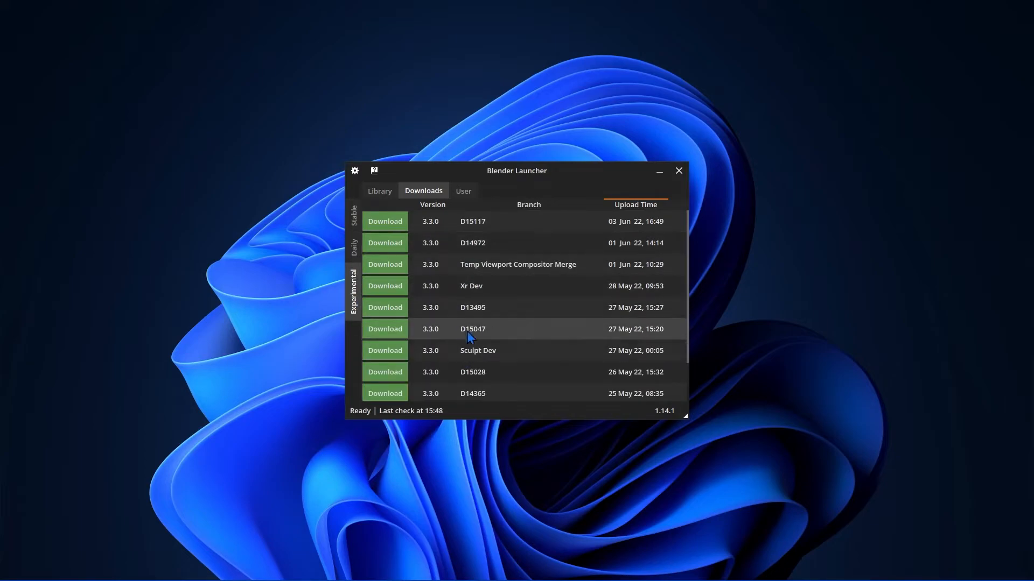
pyautogui.moveTo(386, 206)
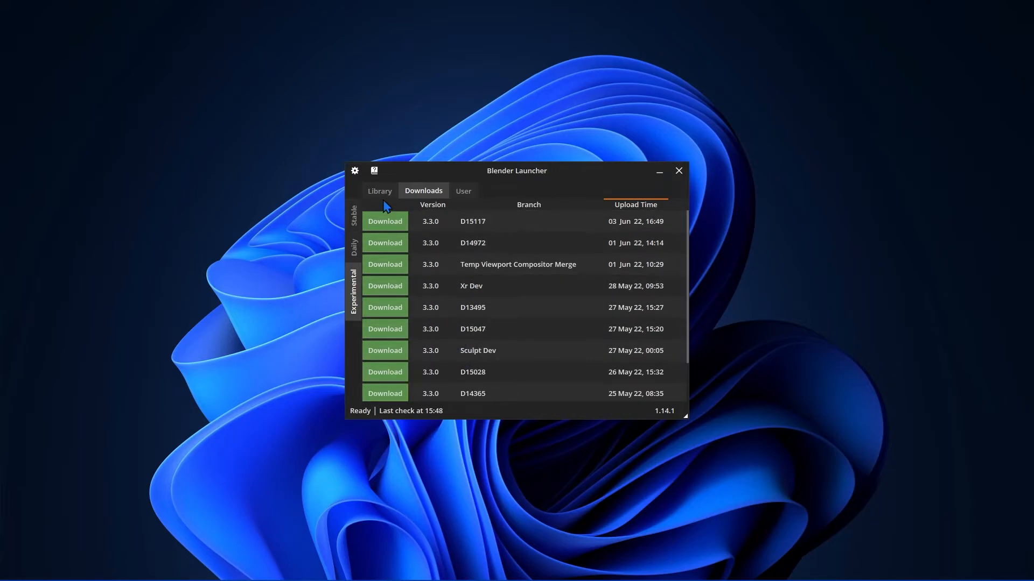
pyautogui.click(379, 191)
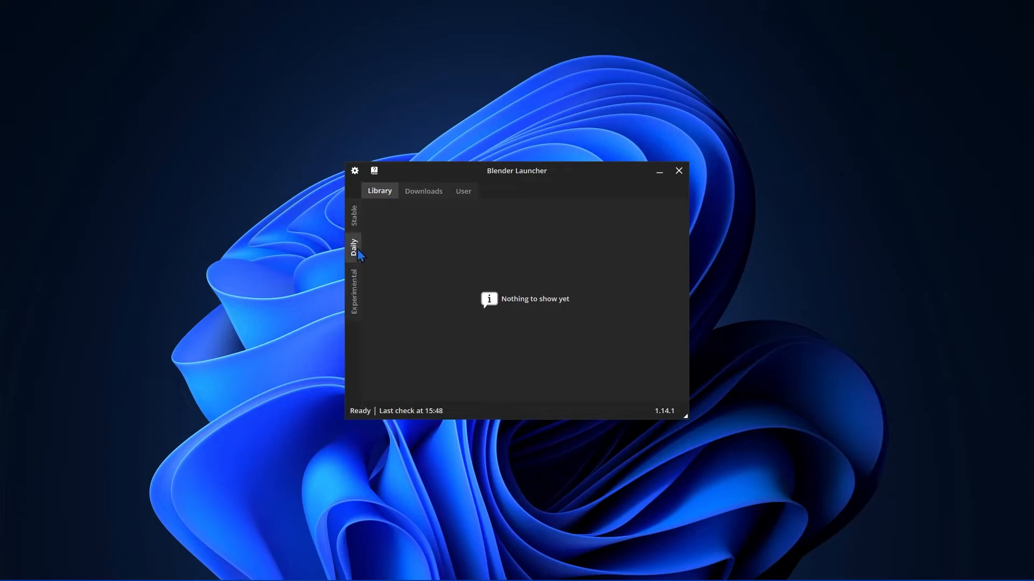
pyautogui.click(354, 214)
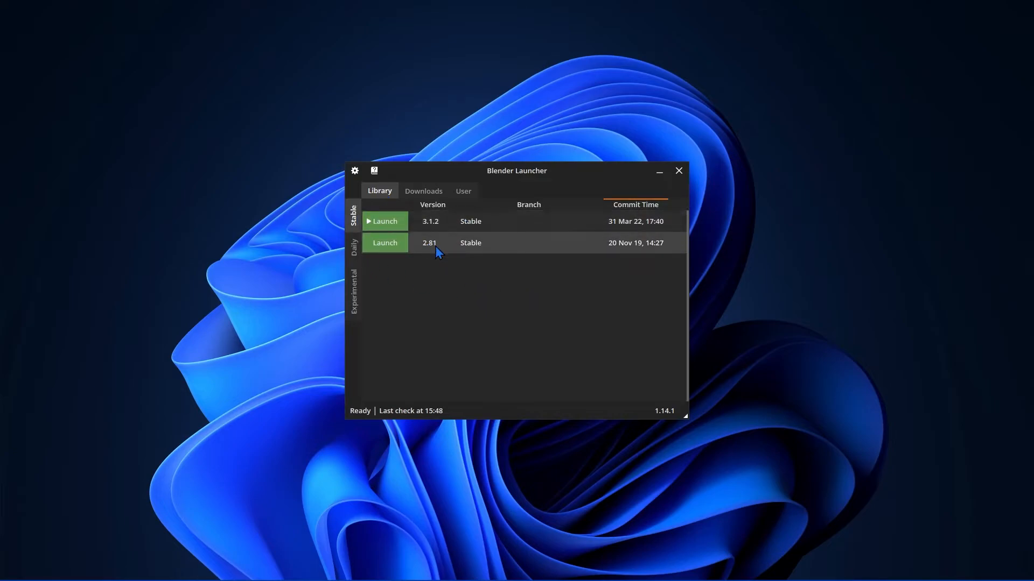
pyautogui.moveTo(472, 224)
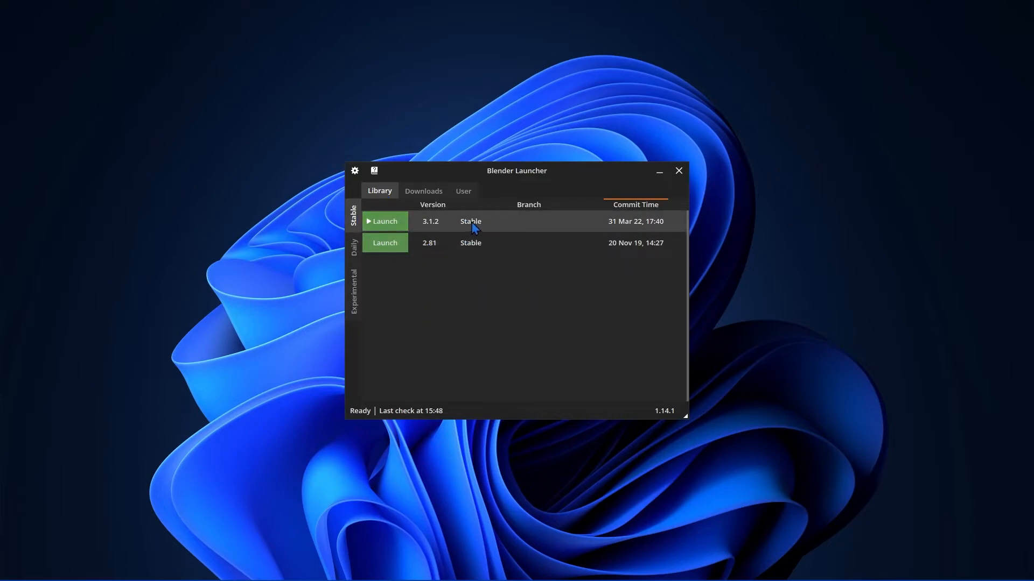
# Step: Inspect build 3.1.2's context menu, dismiss it, and return to the Downloads tab
pyautogui.rightClick(475, 220)
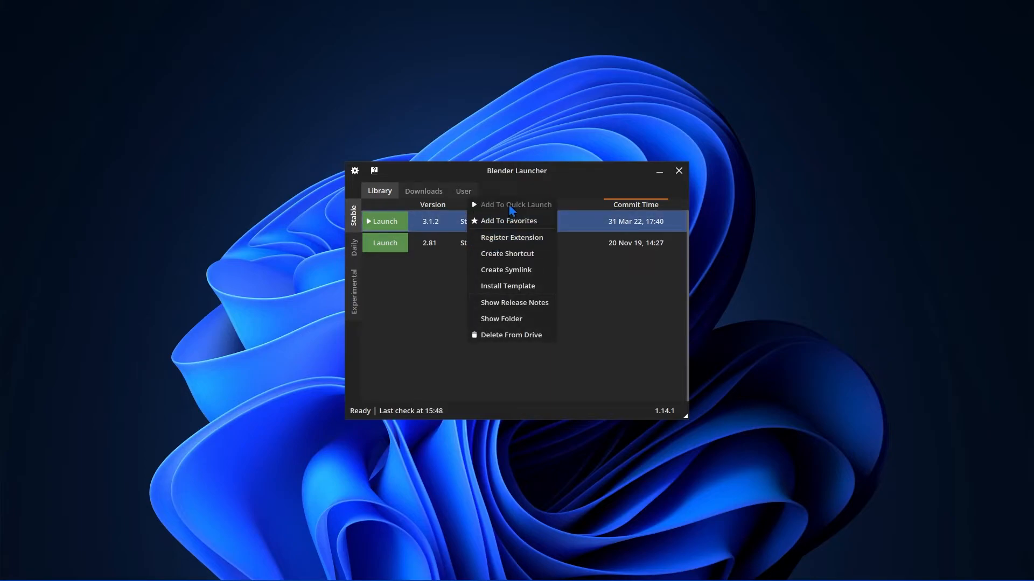
pyautogui.moveTo(508, 221)
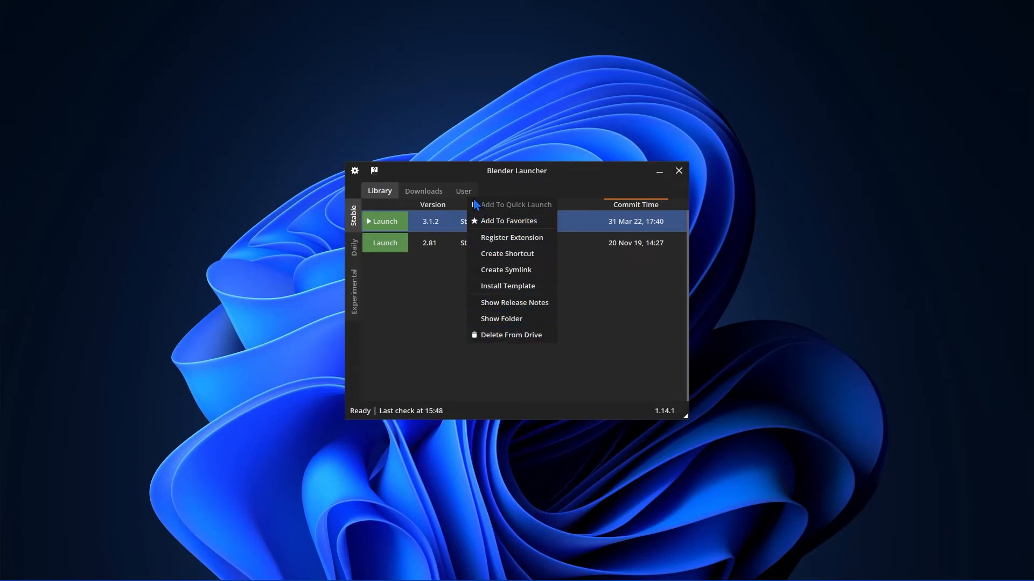
pyautogui.moveTo(423, 311)
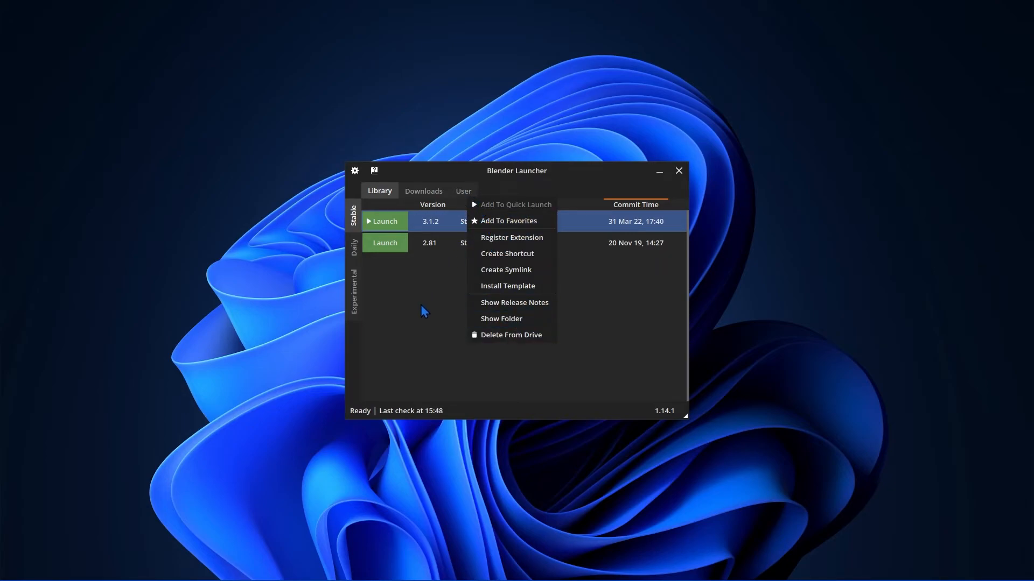
pyautogui.click(422, 312)
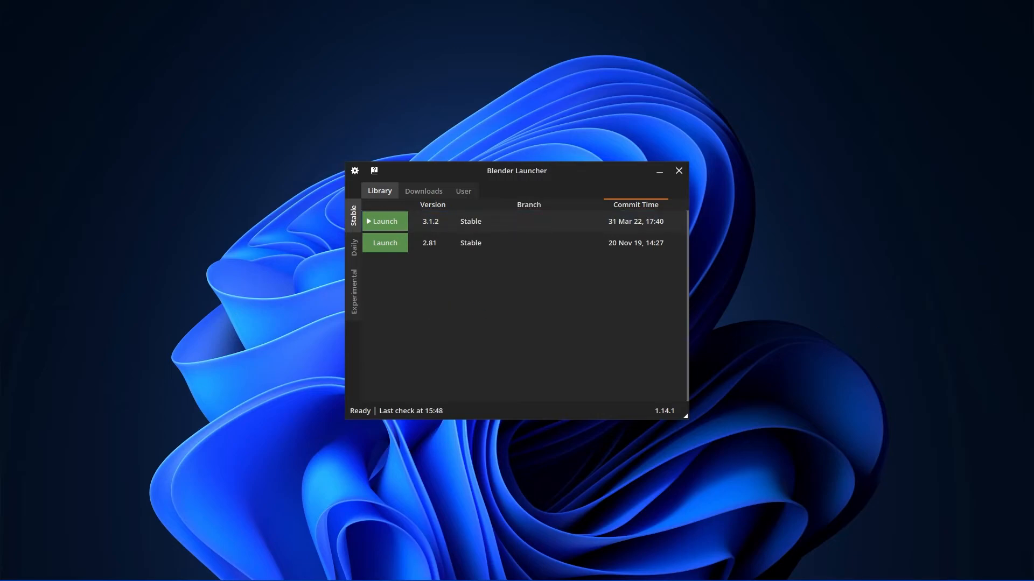
pyautogui.click(432, 205)
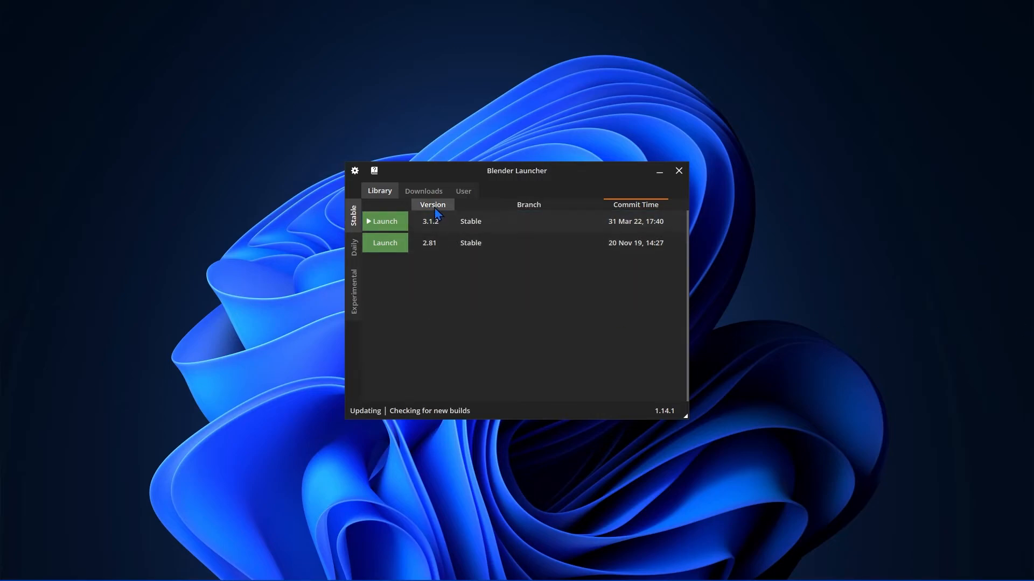
pyautogui.click(423, 191)
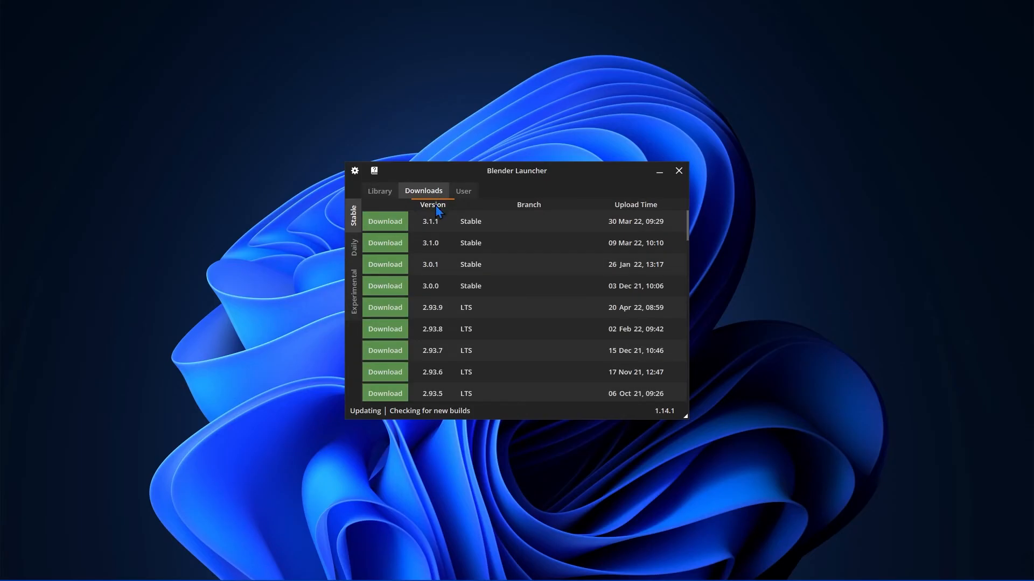